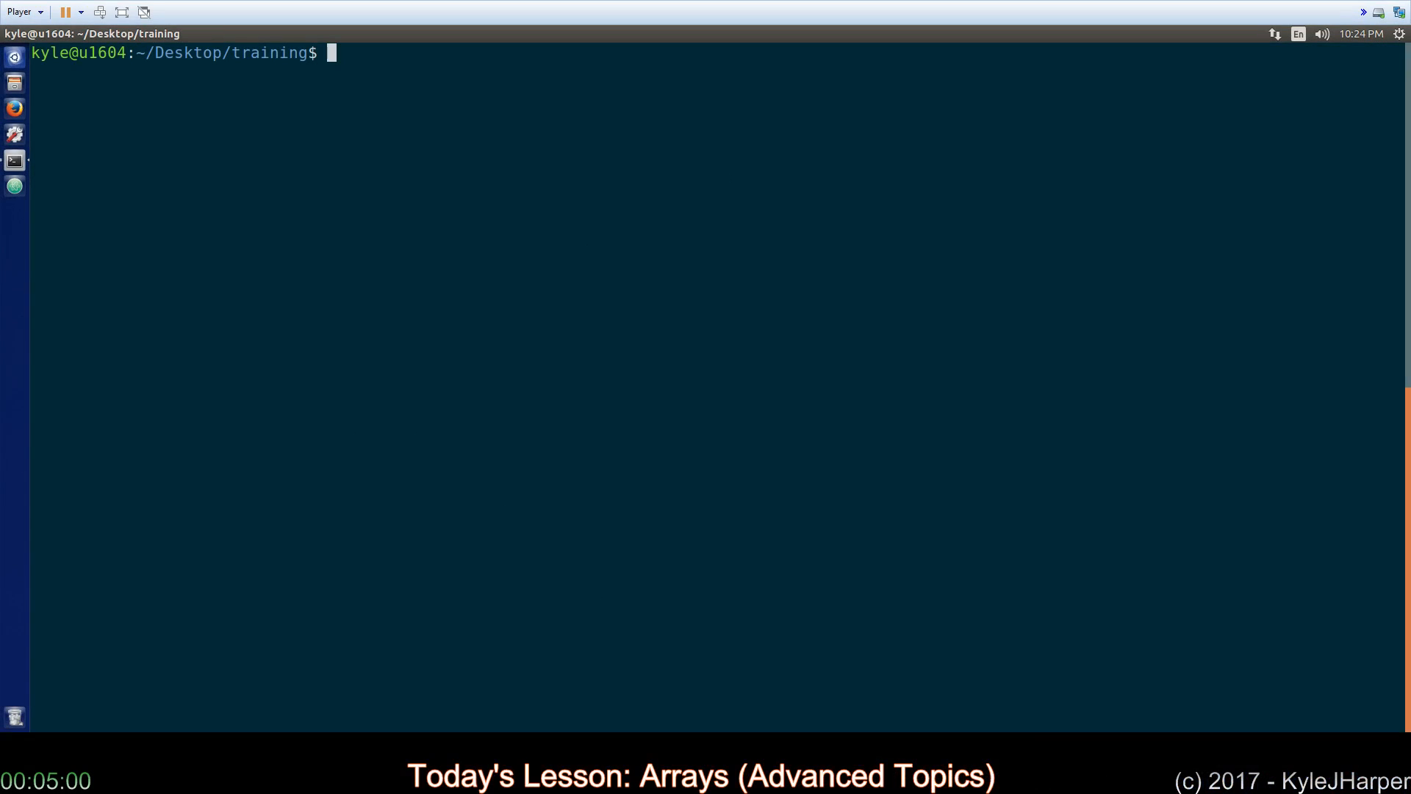
# - List the ~/Desktop/training directory in detail with ll, showing the six array scripts and some_data
pyautogui.write('ll')
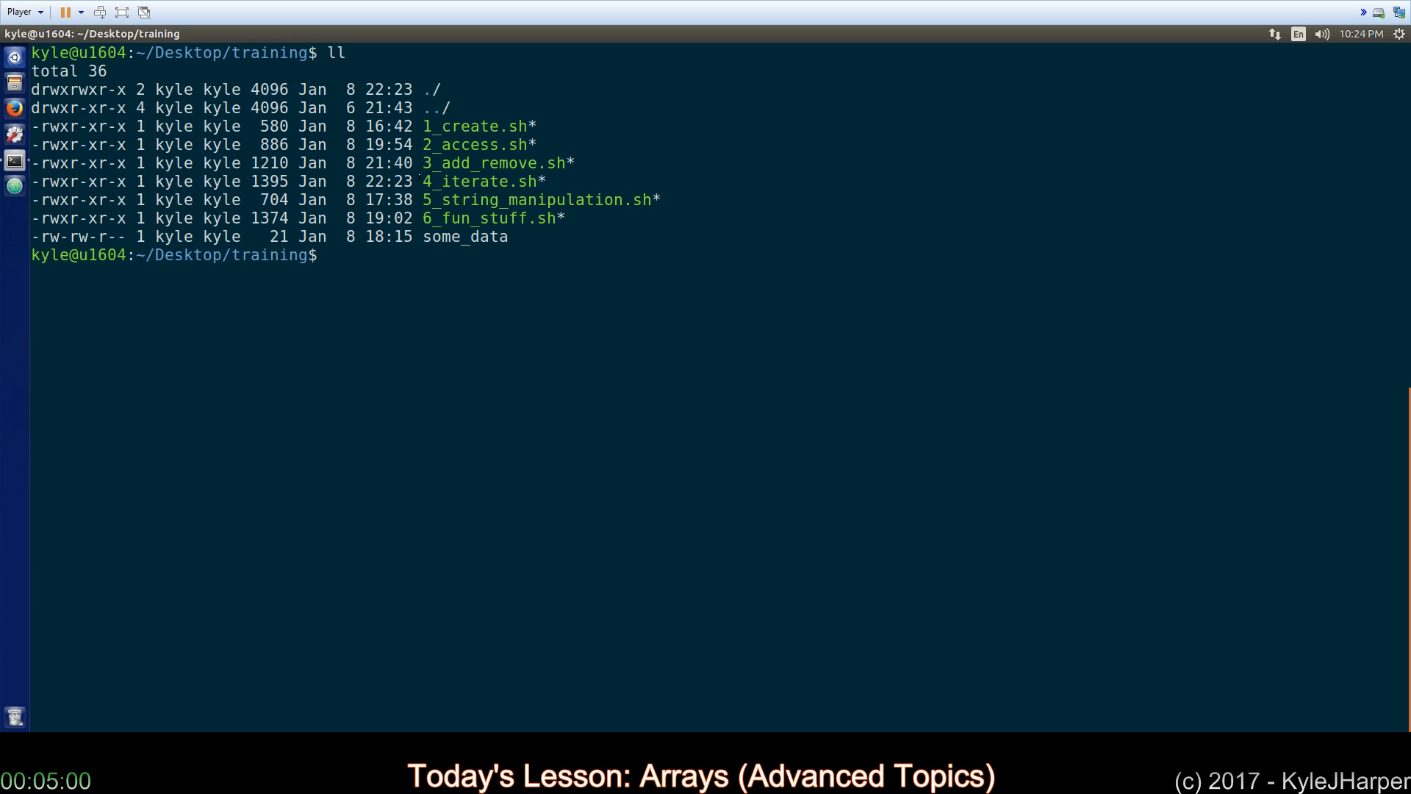
pyautogui.doubleClick(461, 180)
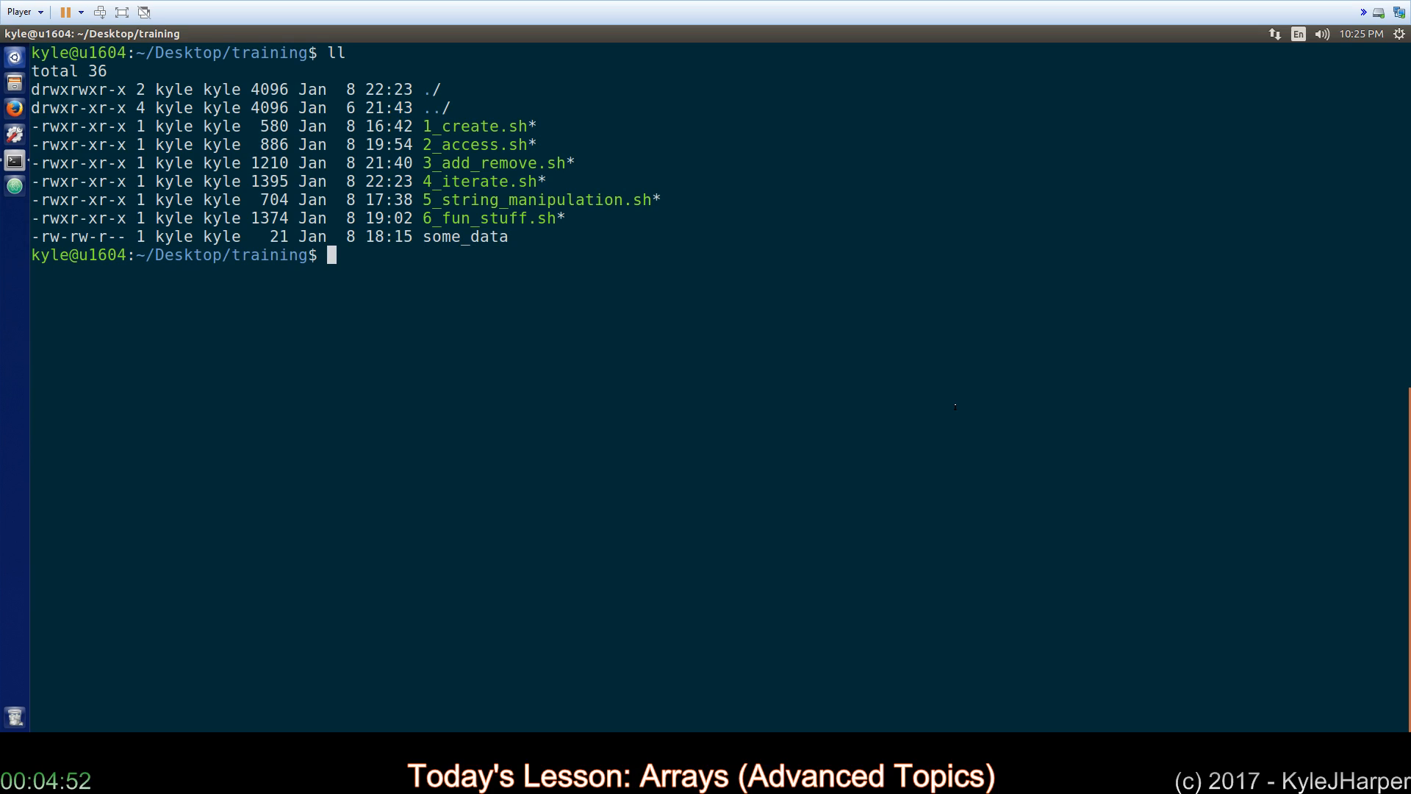
# - Open 4_iterate.sh in vim to view its array loop, reverse and sparse-iteration examples
pyautogui.write('vim')
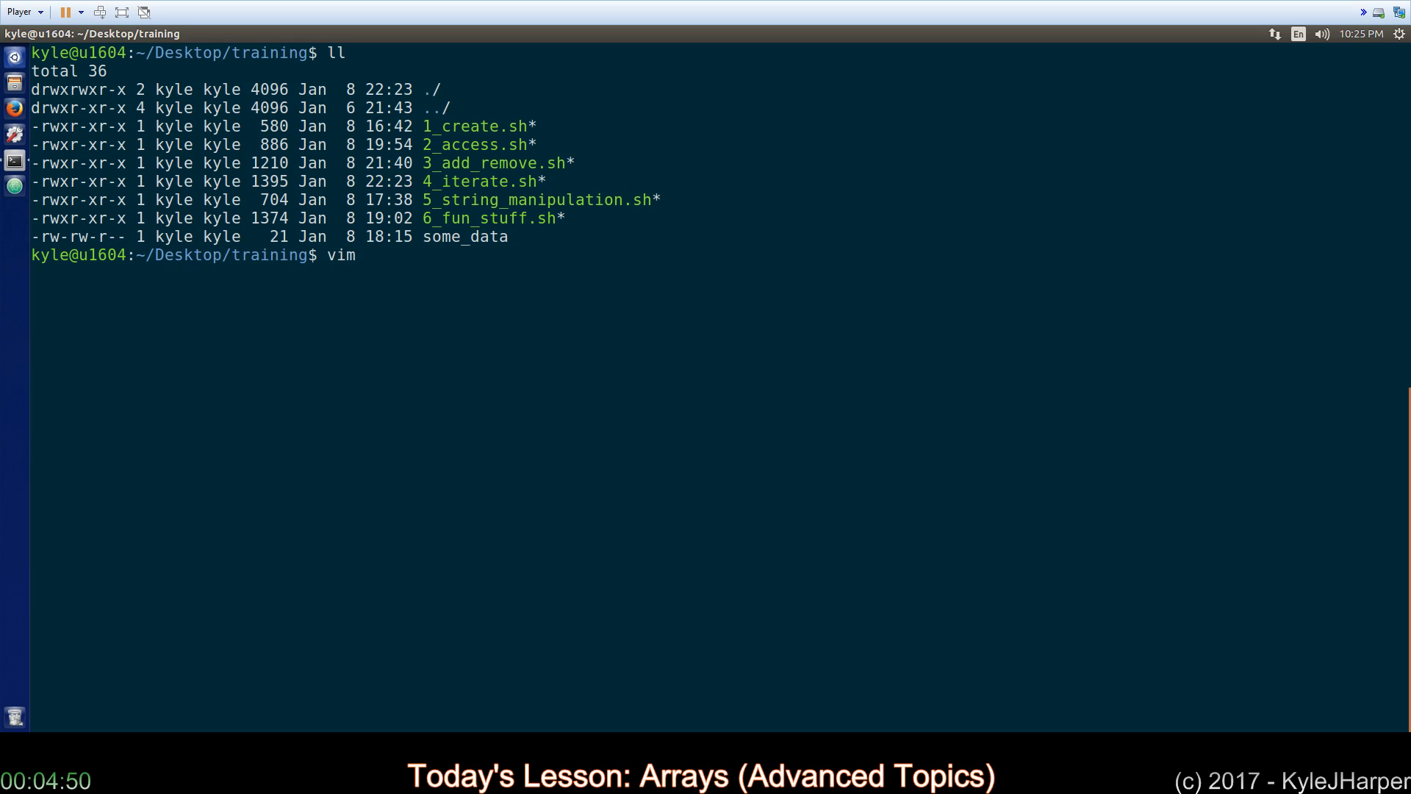
pyautogui.write('4_iterate.sh')
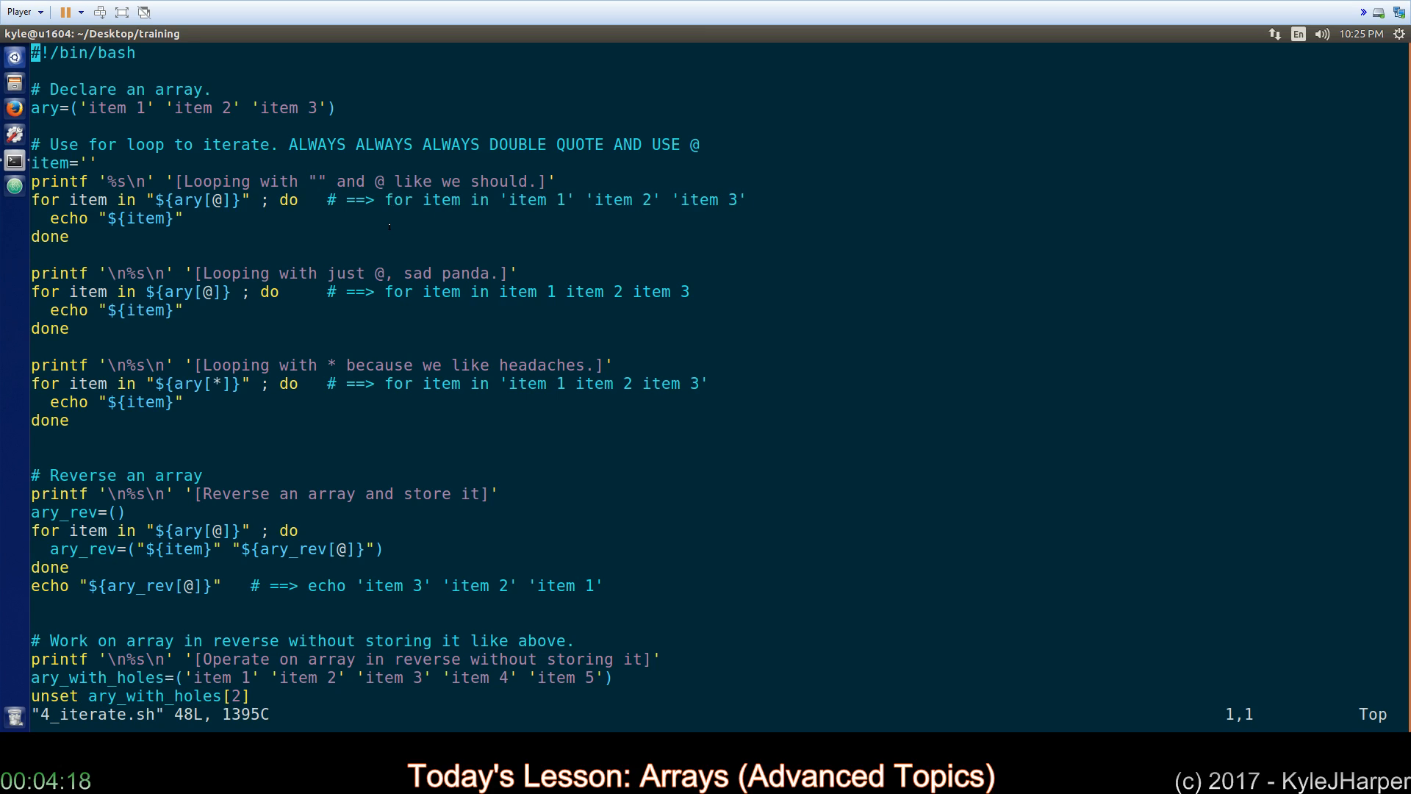
pyautogui.doubleClick(187, 291)
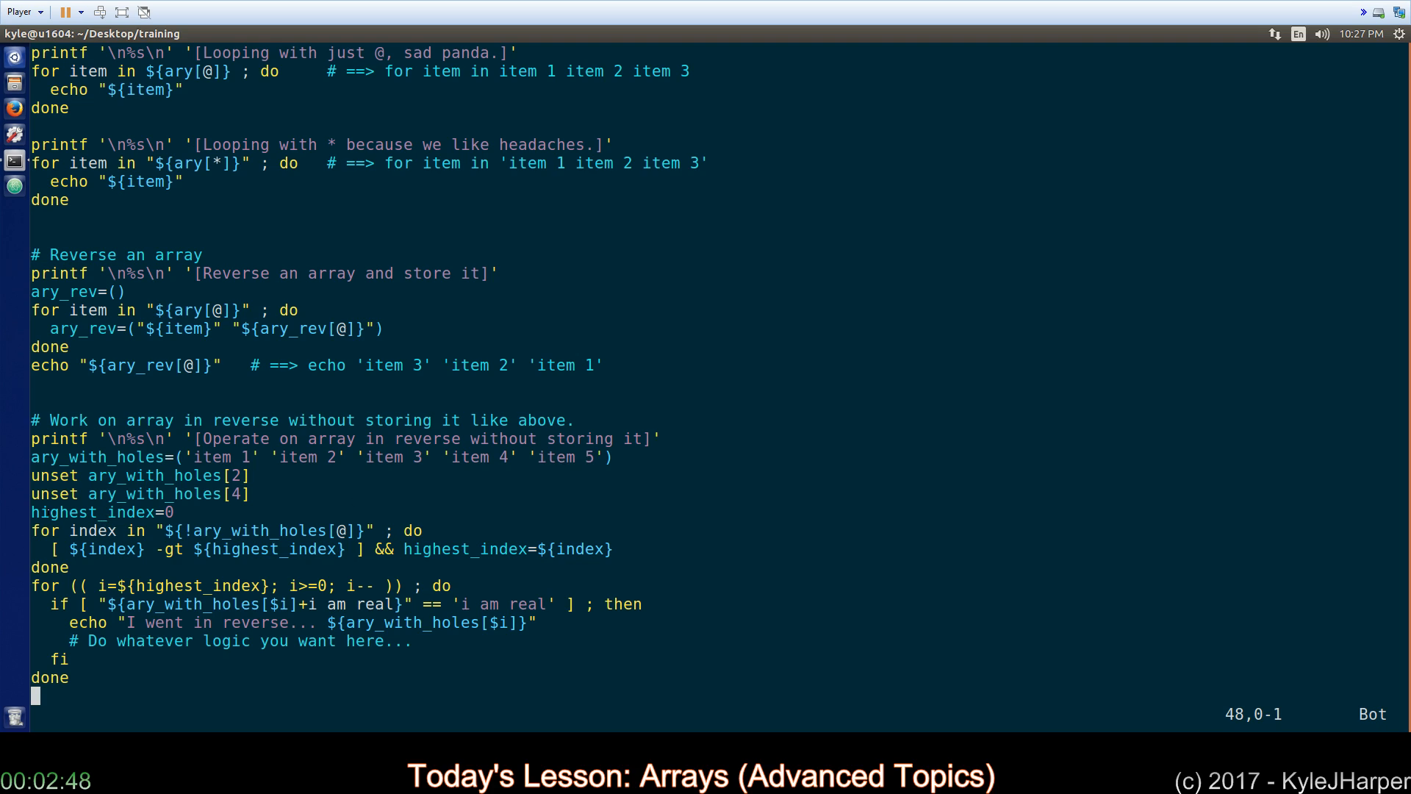
pyautogui.doubleClick(94, 512)
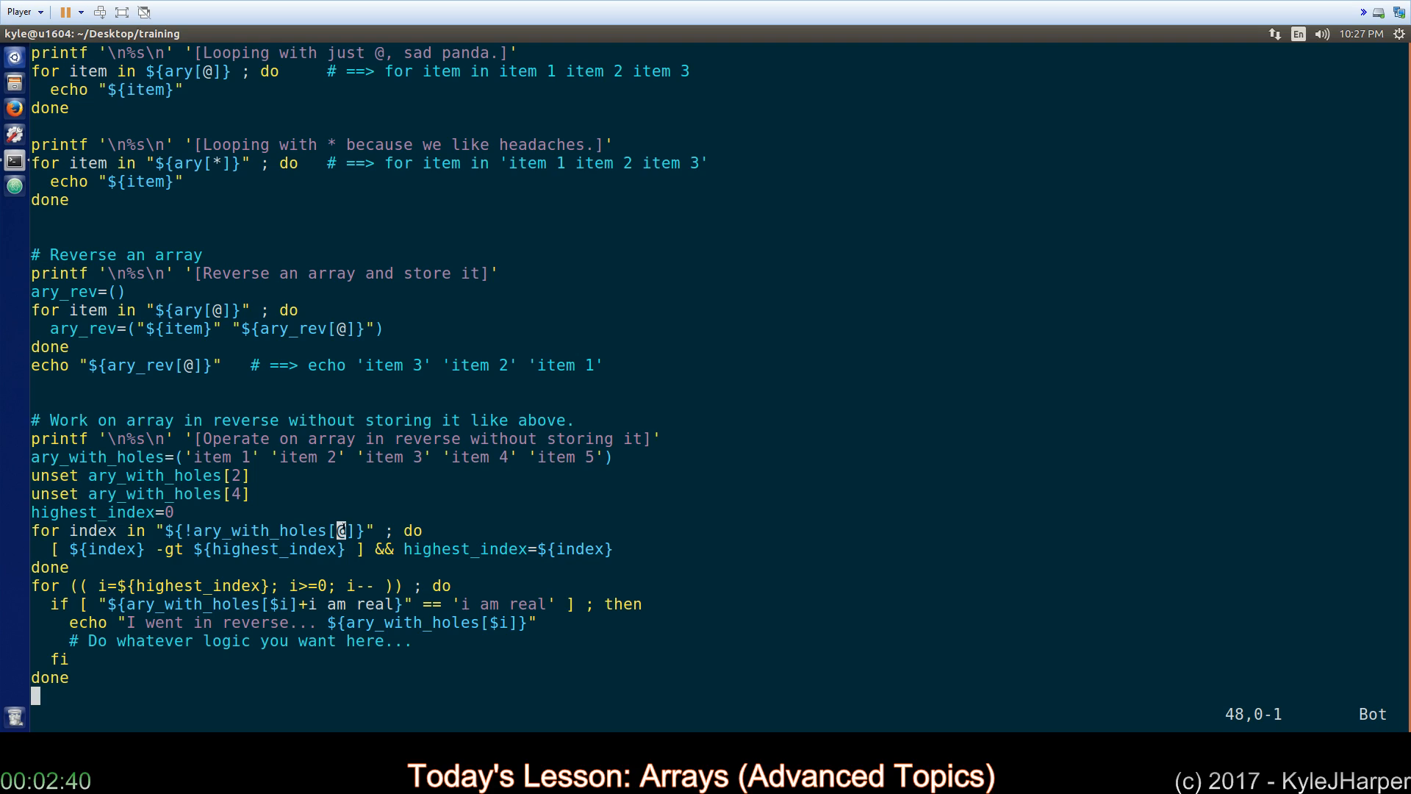
pyautogui.doubleClick(259, 531)
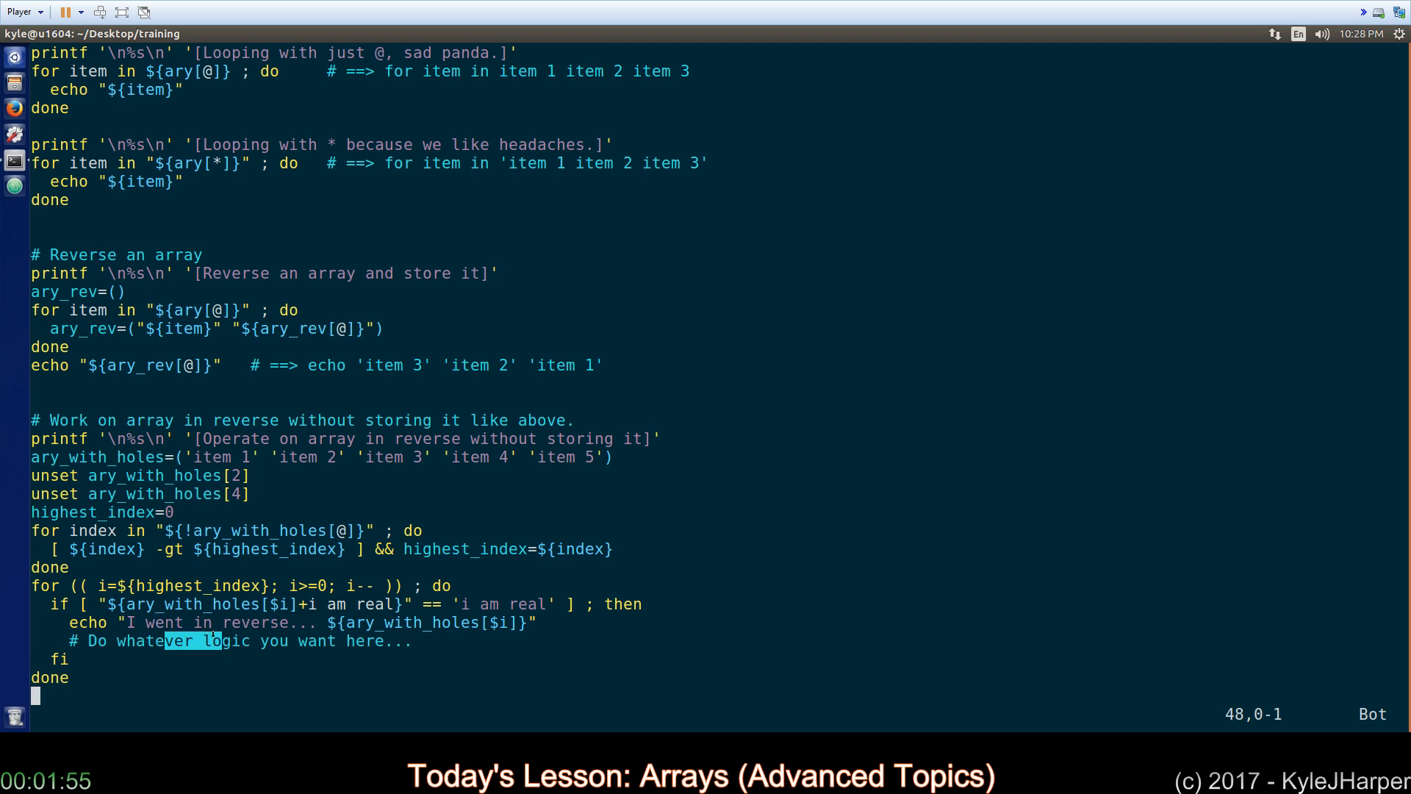
pyautogui.write(':q')
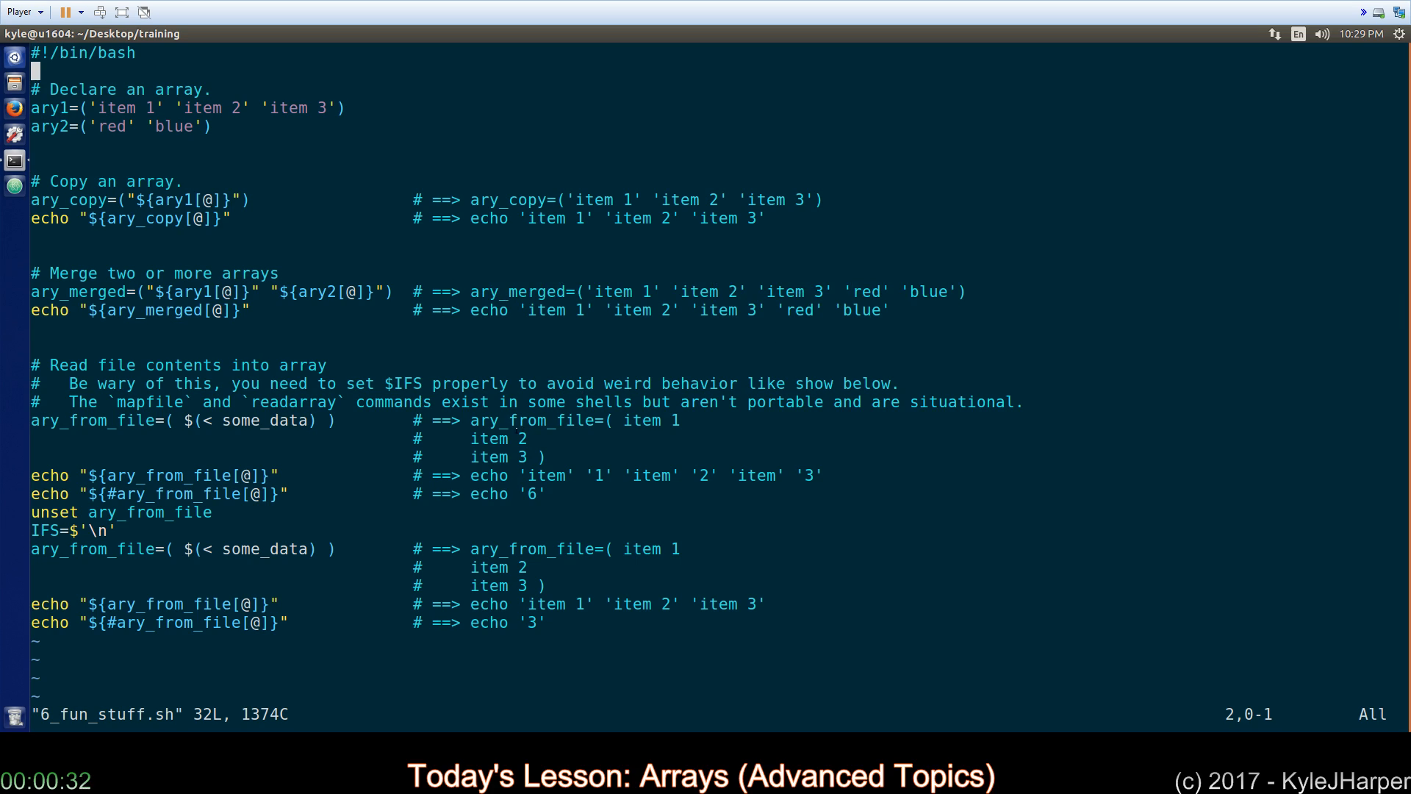
# - Highlight the ary_from_file variable in 6_fun_stuff.sh's read-file-into-array example
pyautogui.doubleClick(93, 420)
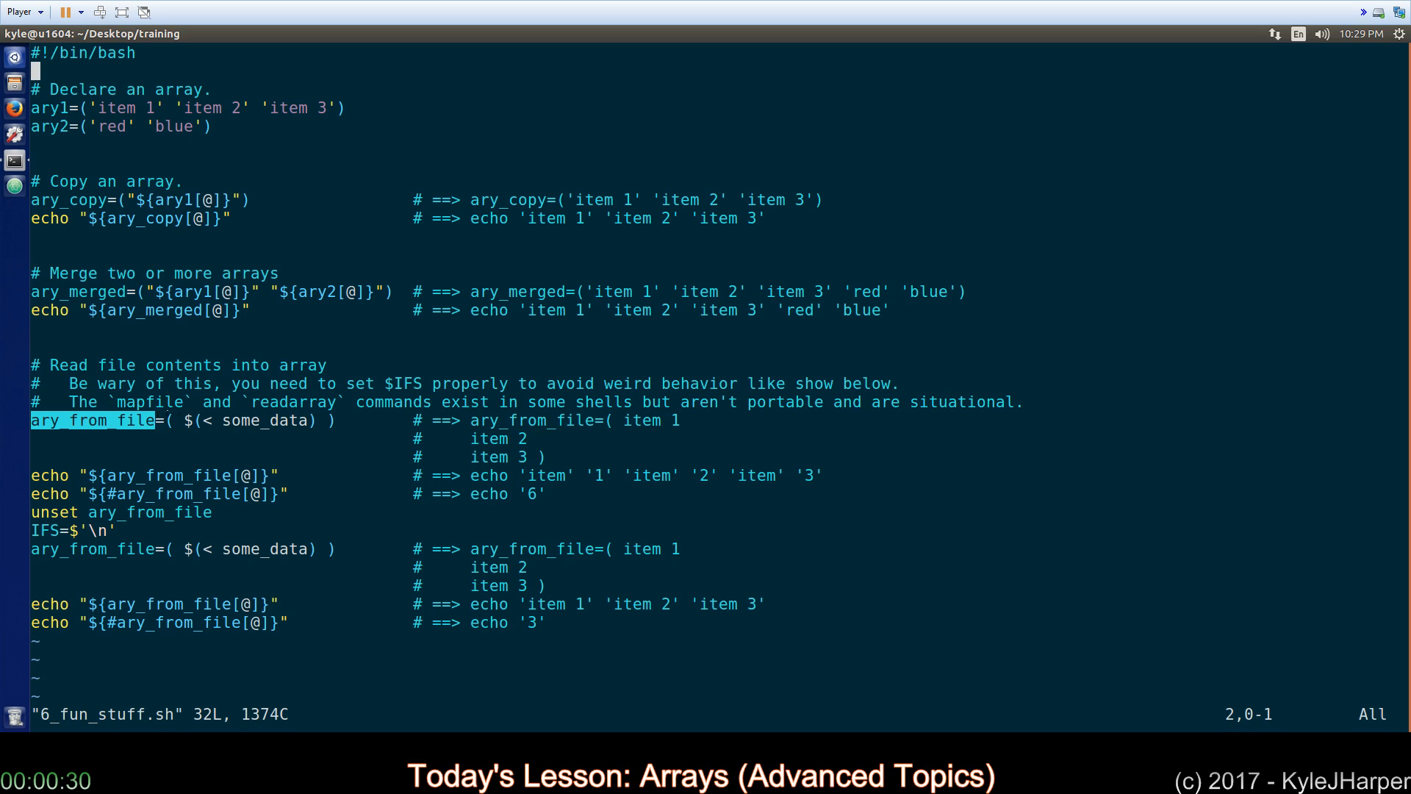